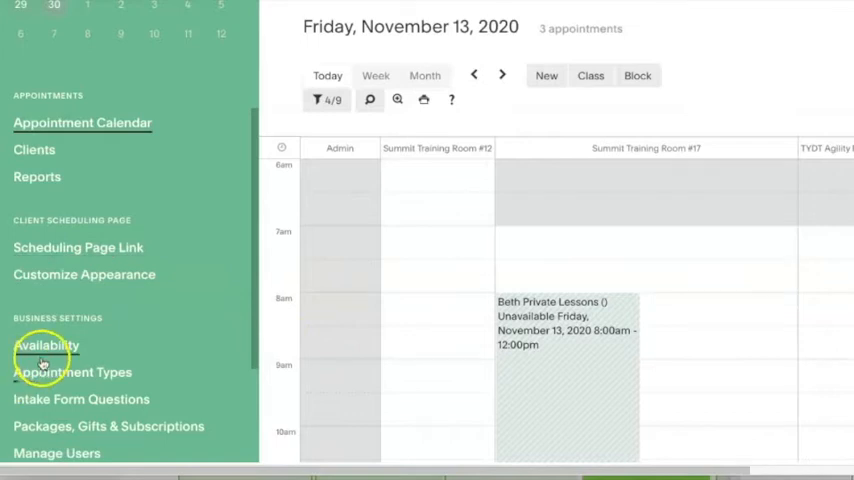
Open Availability settings and scroll to the staff calendars list
click(46, 345)
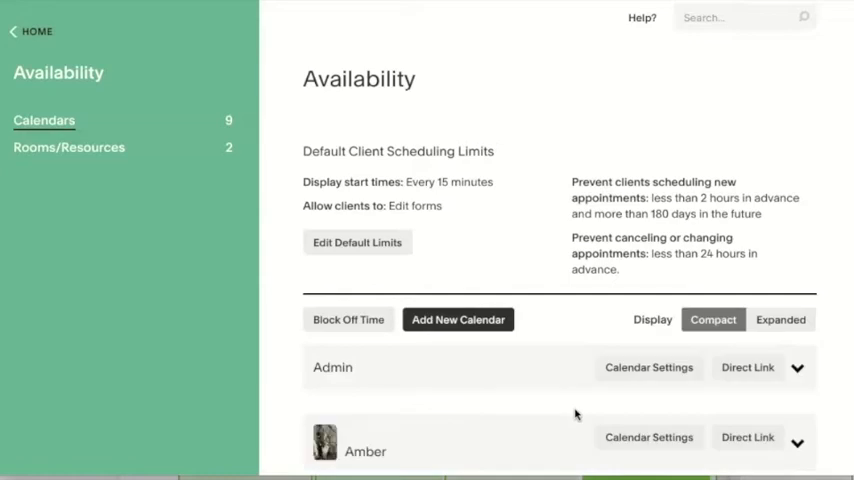
scroll(down, 3)
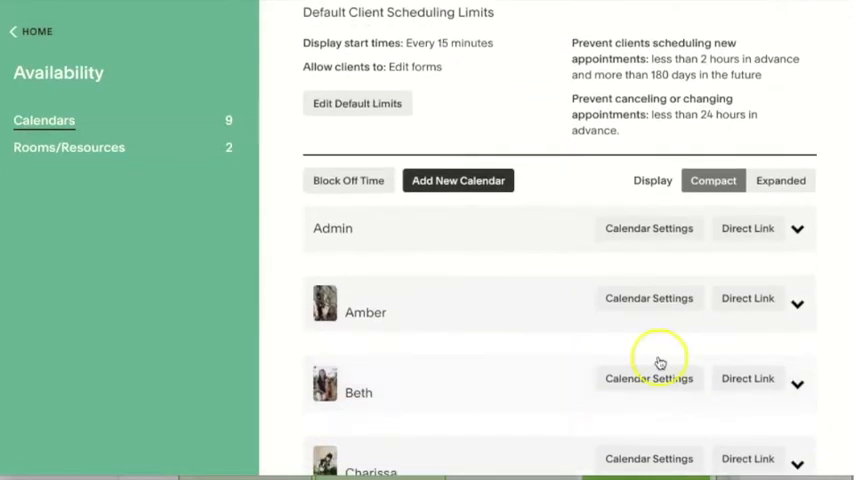
scroll(down, 3)
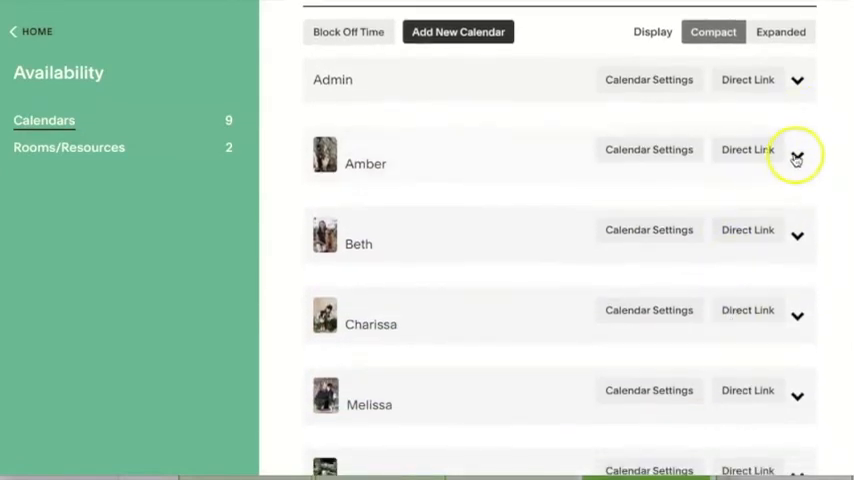
click(800, 150)
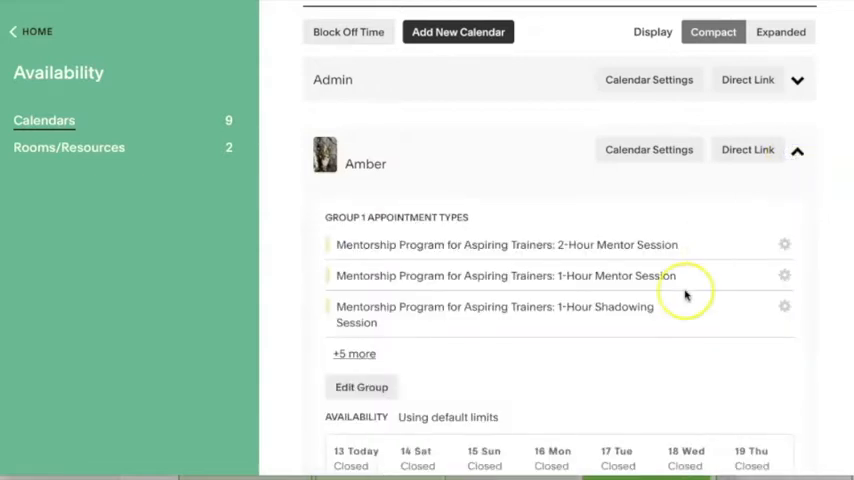
scroll(down, 3)
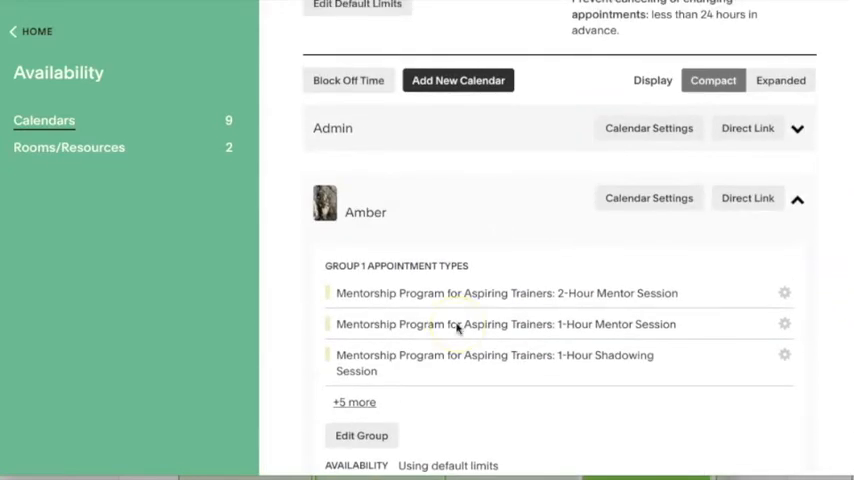
scroll(down, 3)
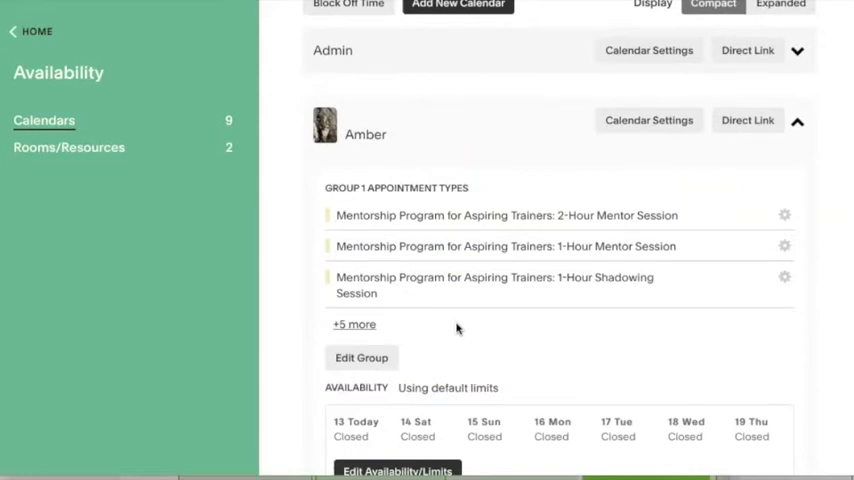
scroll(down, 3)
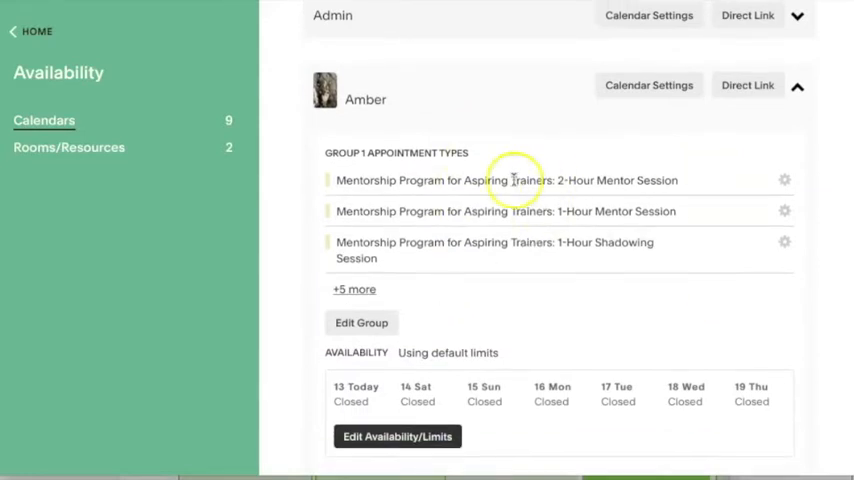
mouse_move(352, 95)
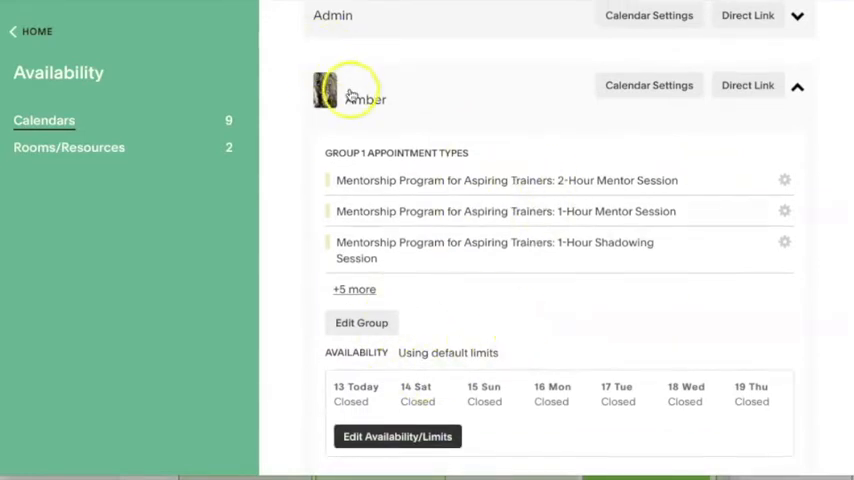
scroll(down, 3)
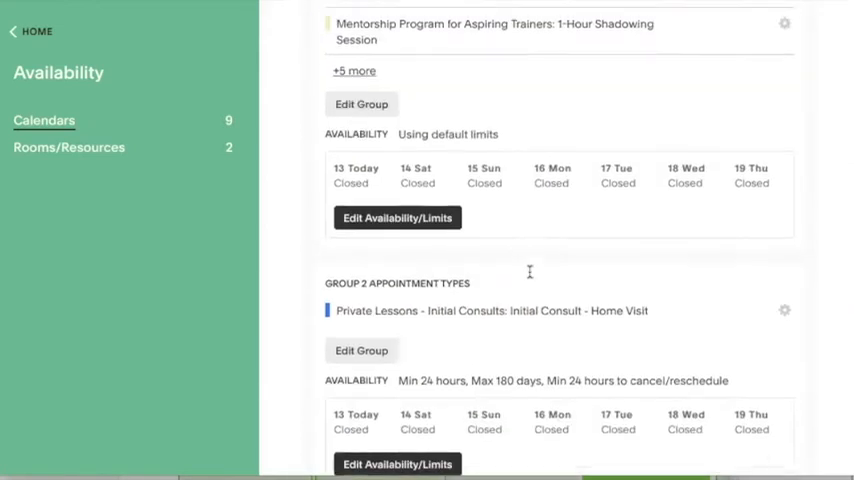
scroll(down, 3)
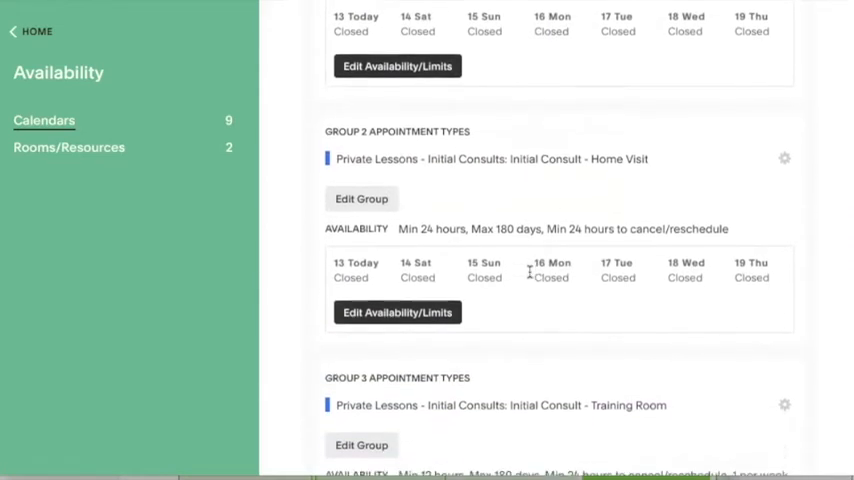
scroll(down, 3)
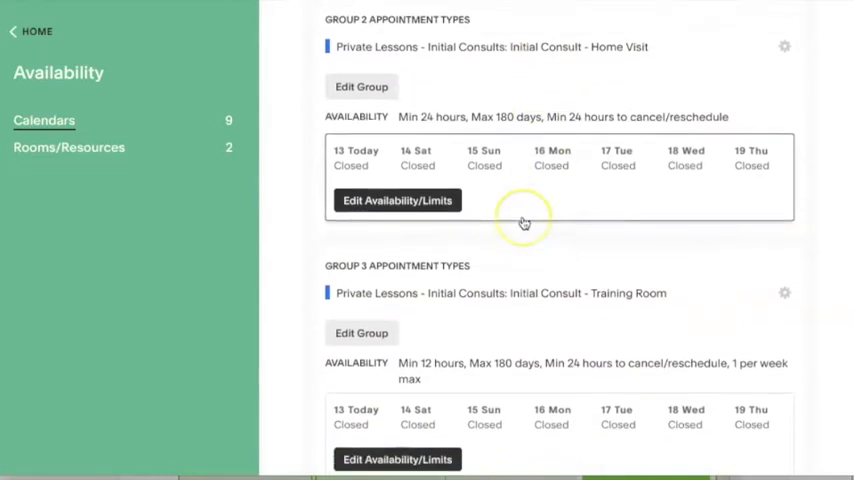
scroll(down, 3)
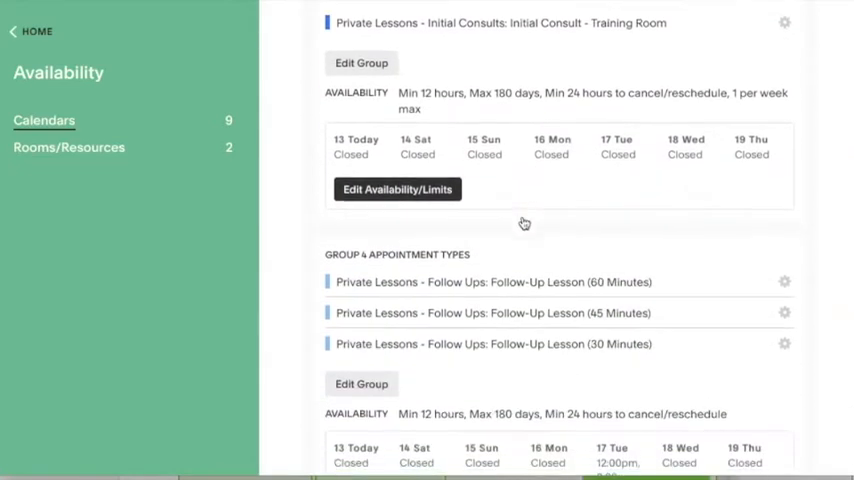
scroll(down, 3)
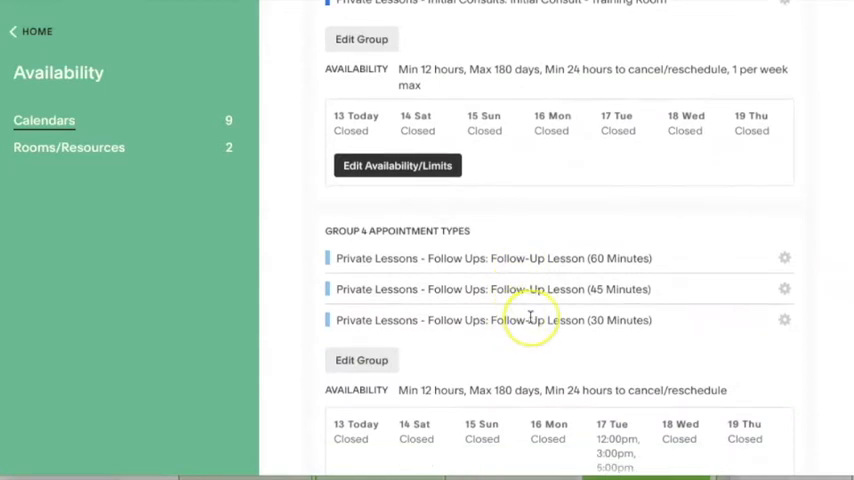
scroll(down, 3)
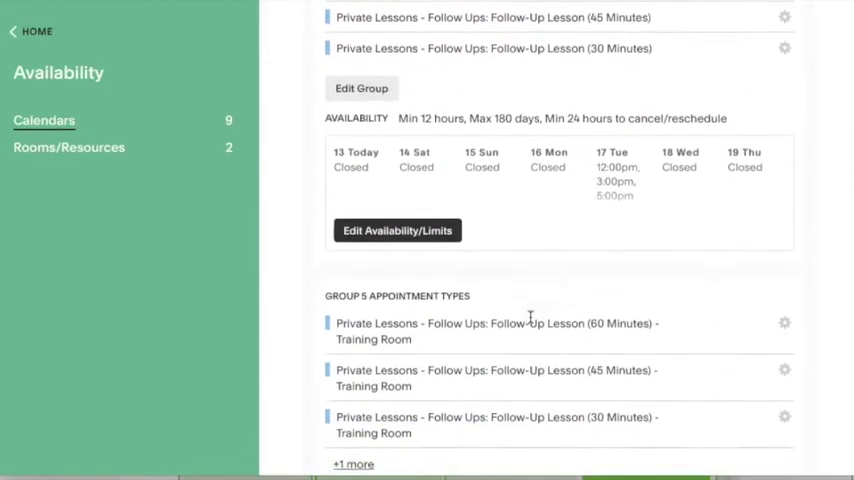
scroll(down, 3)
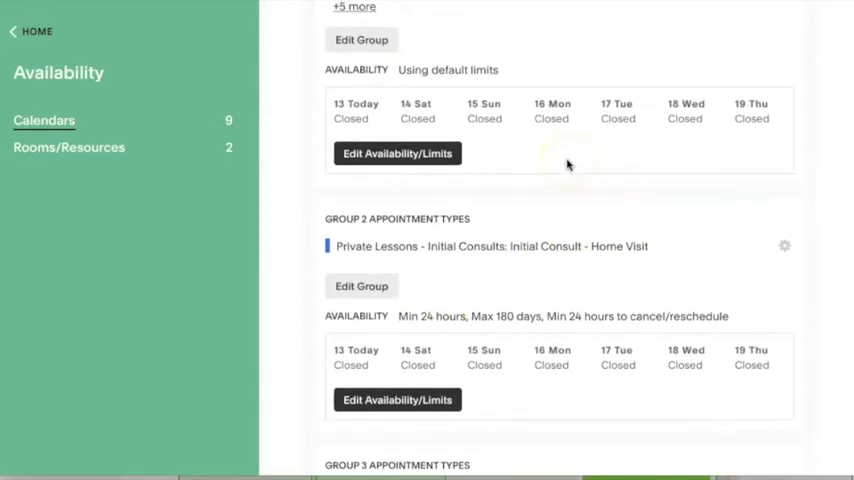
scroll(down, 3)
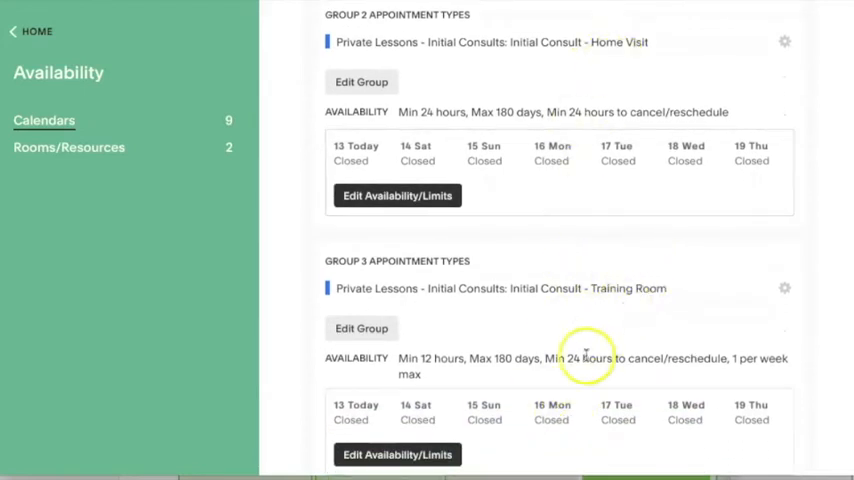
mouse_move(525, 193)
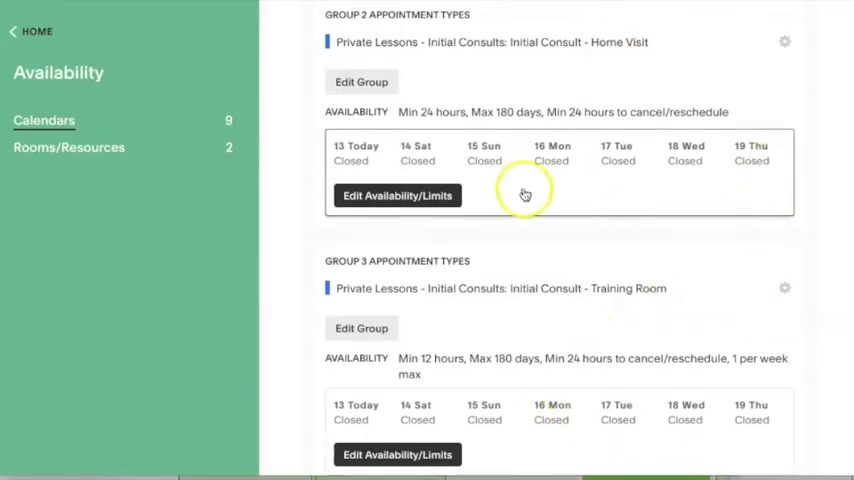
mouse_move(524, 193)
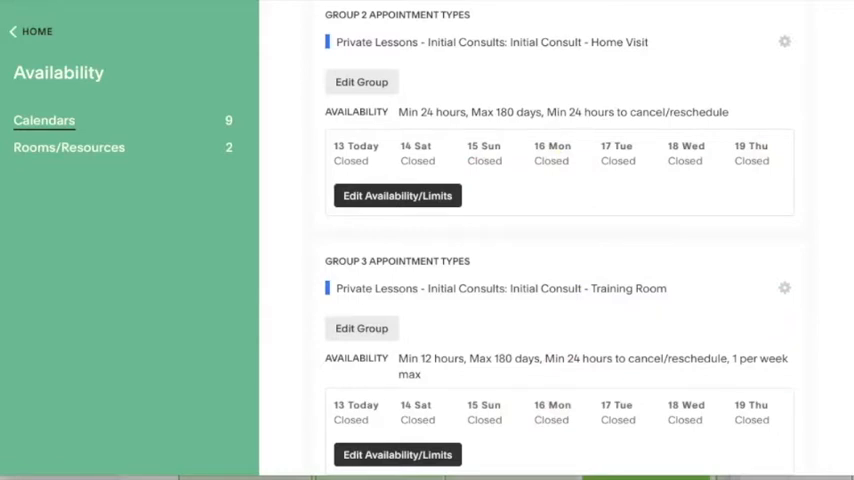
mouse_move(617, 163)
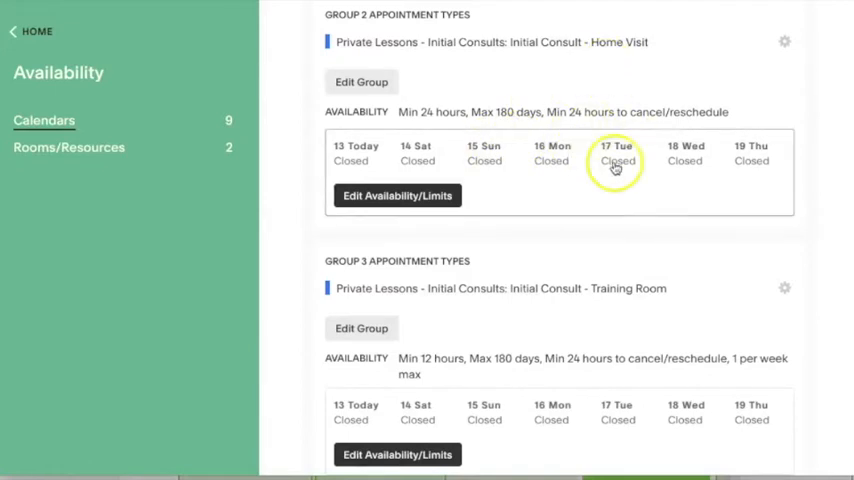
scroll(down, 3)
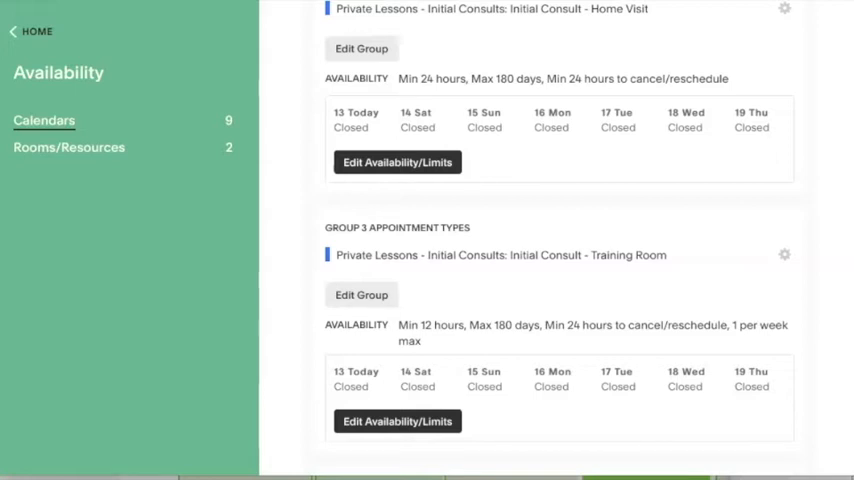
scroll(down, 3)
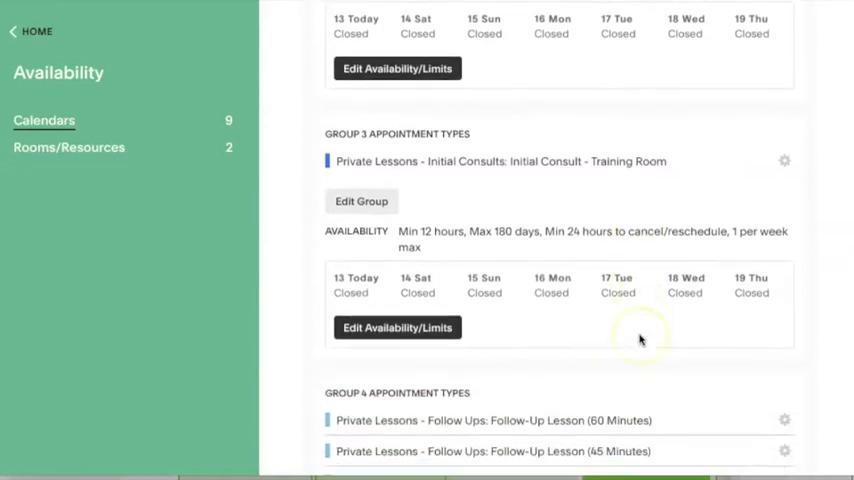
scroll(down, 3)
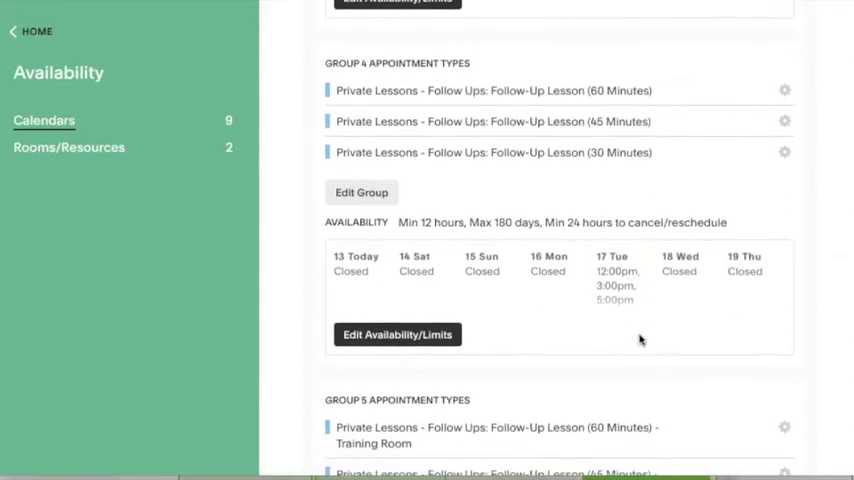
scroll(down, 3)
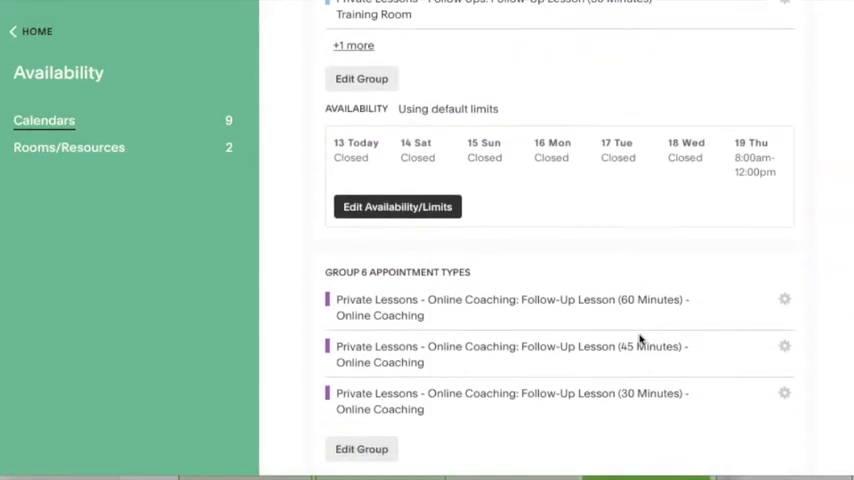
scroll(down, 3)
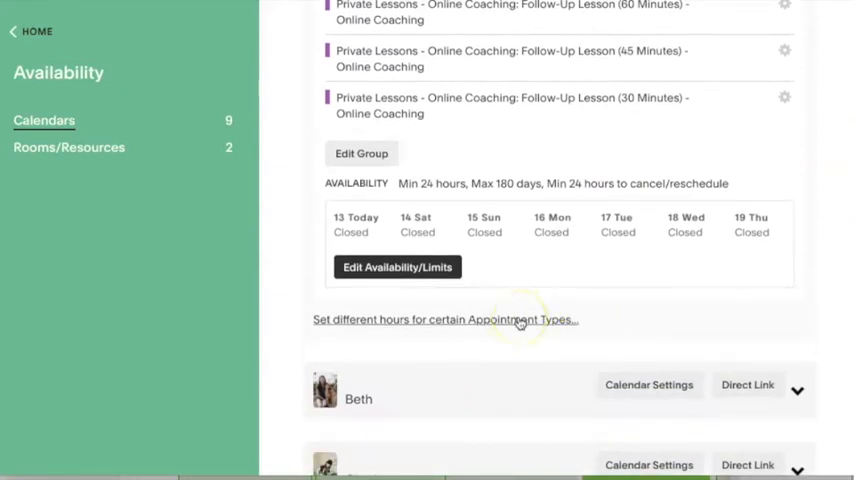
Create a new group with the Summit Training Room Cleaning, Team Meeting and Private Lesson 45 Minutes types
click(446, 319)
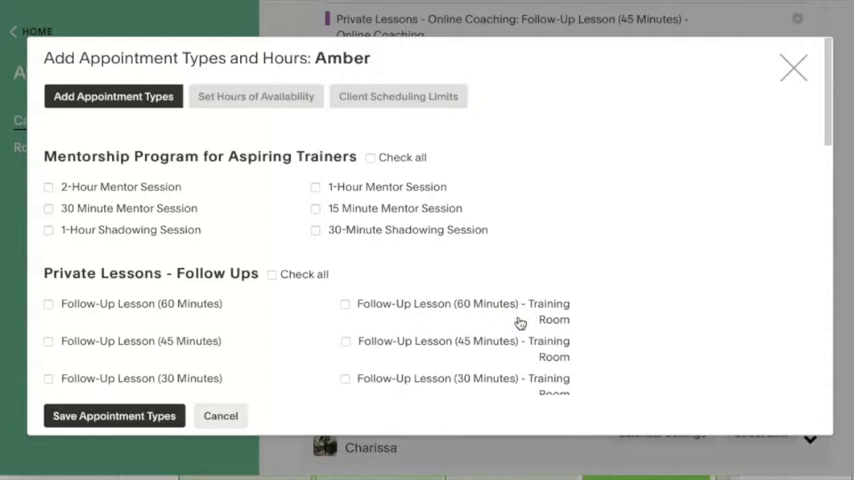
scroll(down, 3)
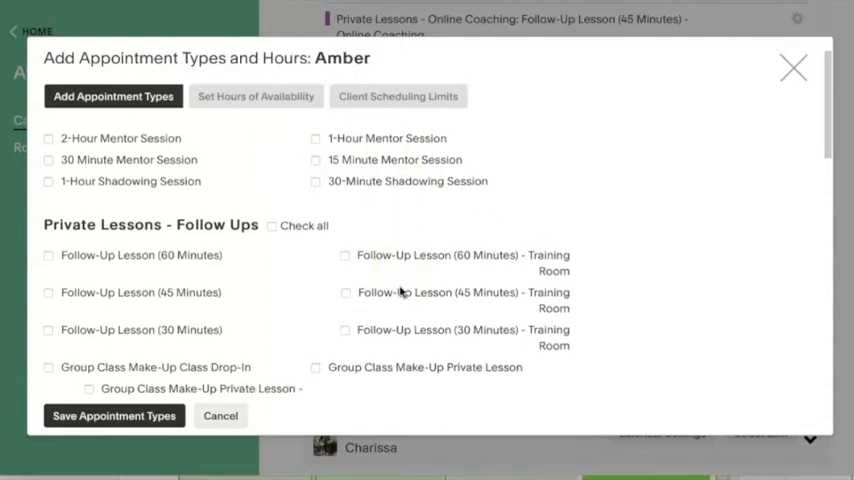
scroll(down, 3)
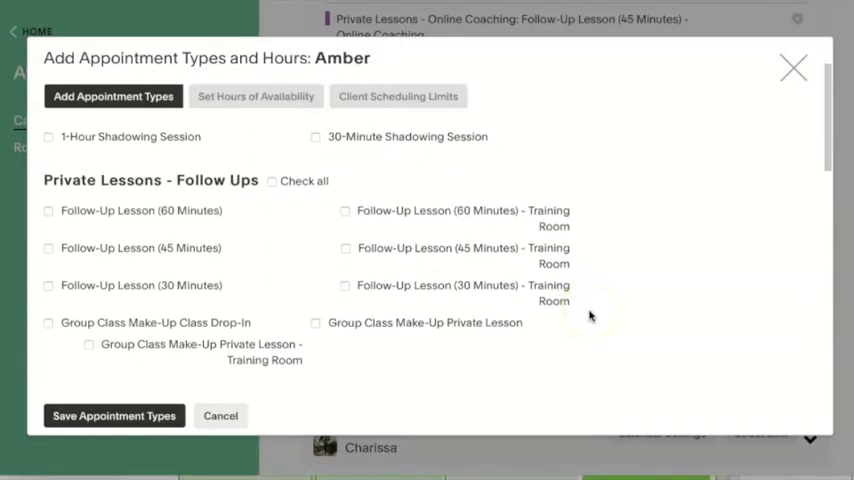
scroll(down, 3)
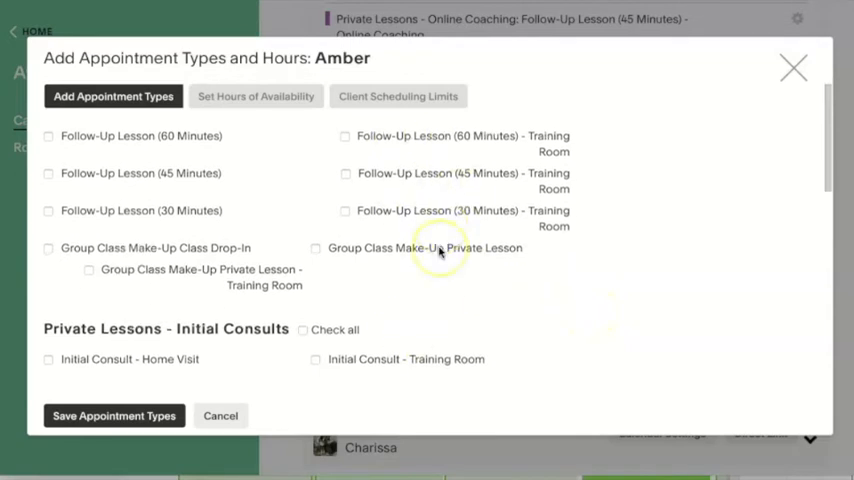
scroll(down, 3)
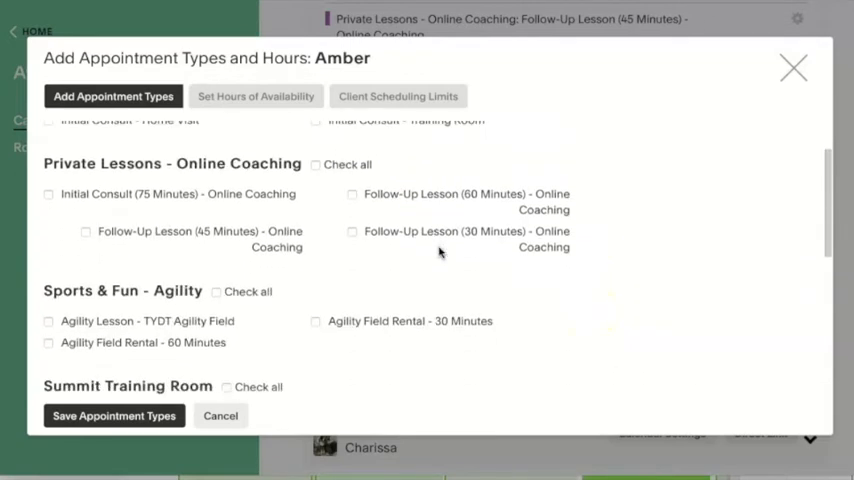
scroll(down, 3)
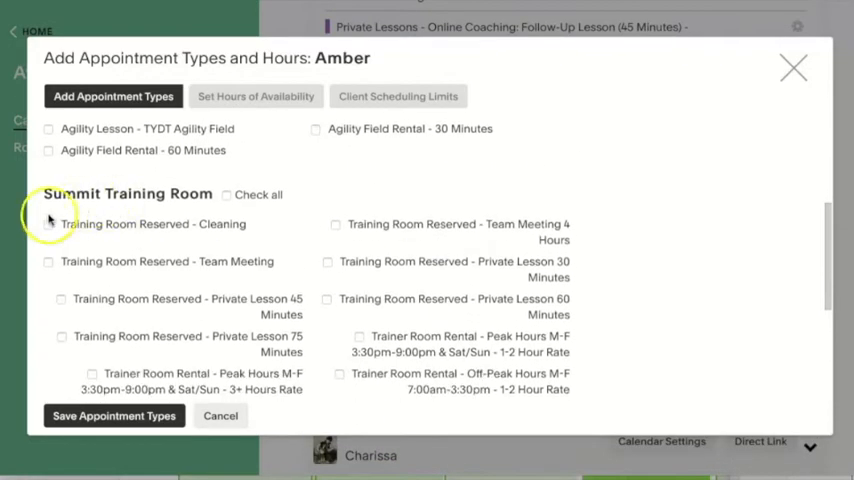
click(48, 224)
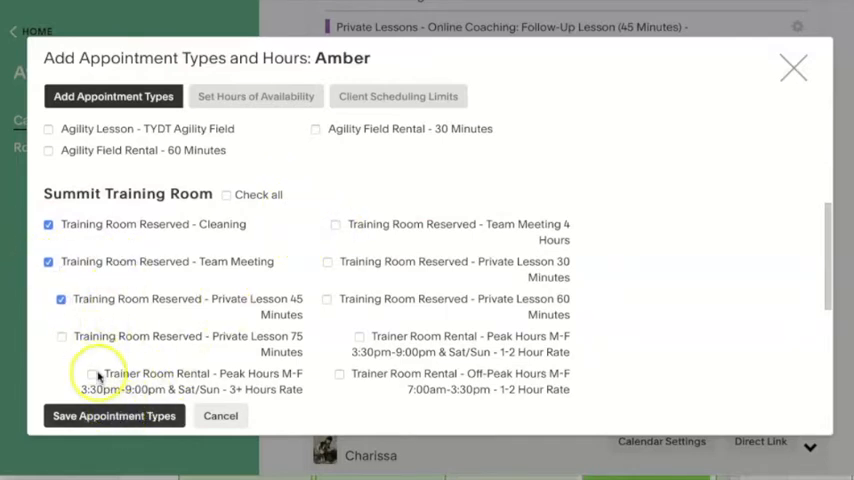
mouse_move(211, 276)
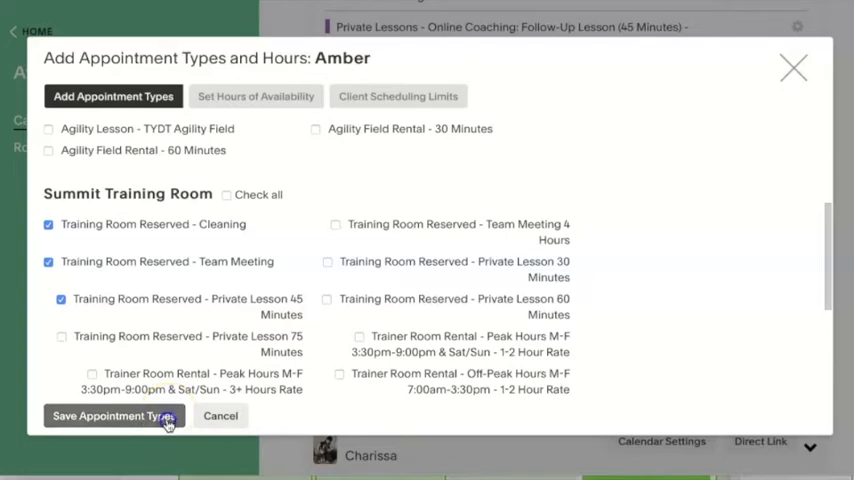
click(115, 417)
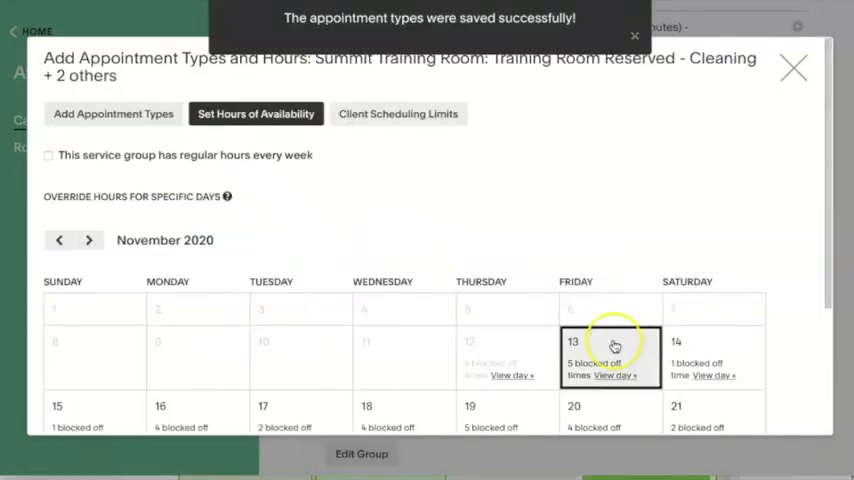
mouse_move(460, 211)
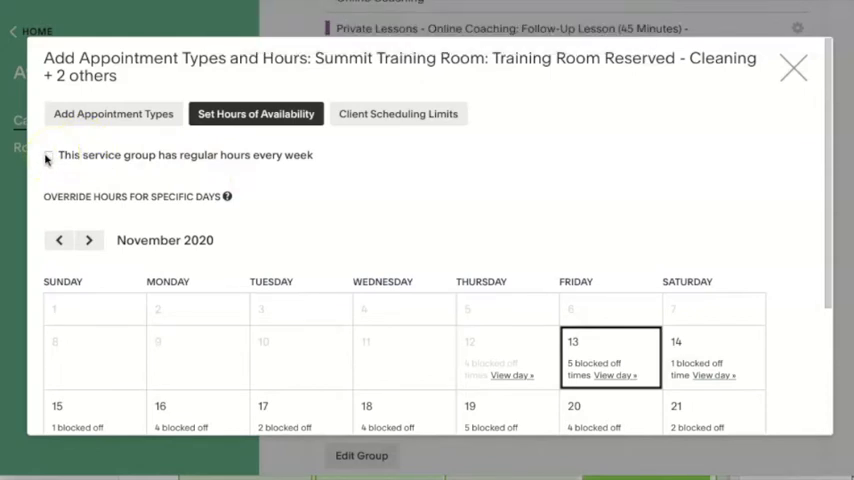
Enable regular weekly hours: Saturday 9:00am-2:00pm, Thursday 1:00pm-8:00pm, and save
click(49, 156)
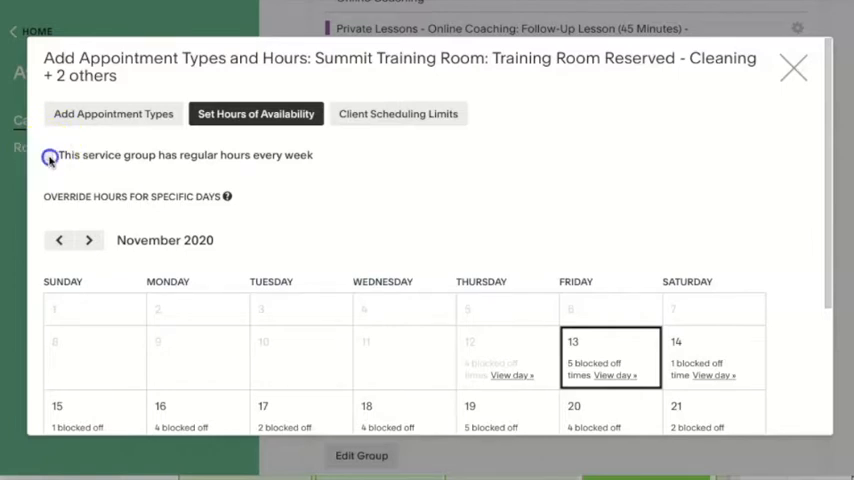
click(48, 155)
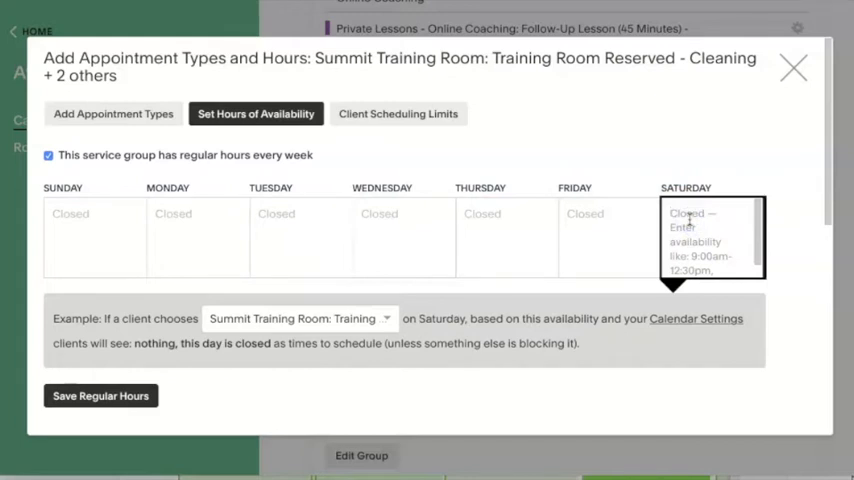
text(9)
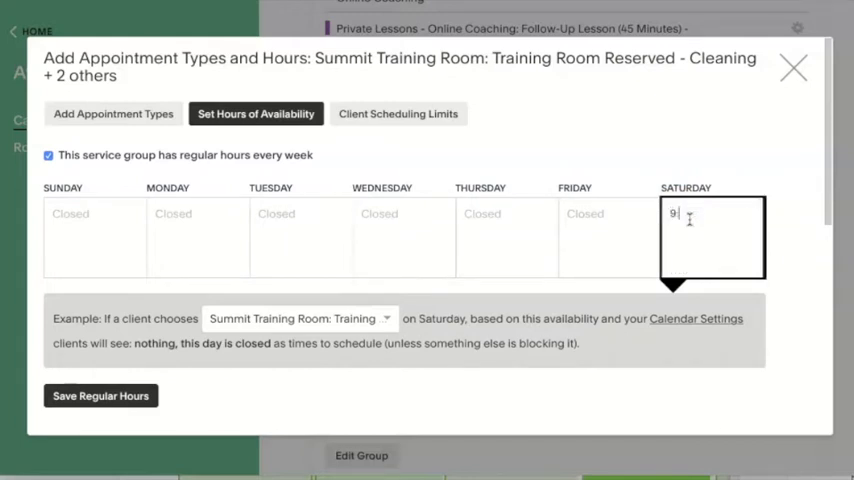
text(:00am-2:00pm)
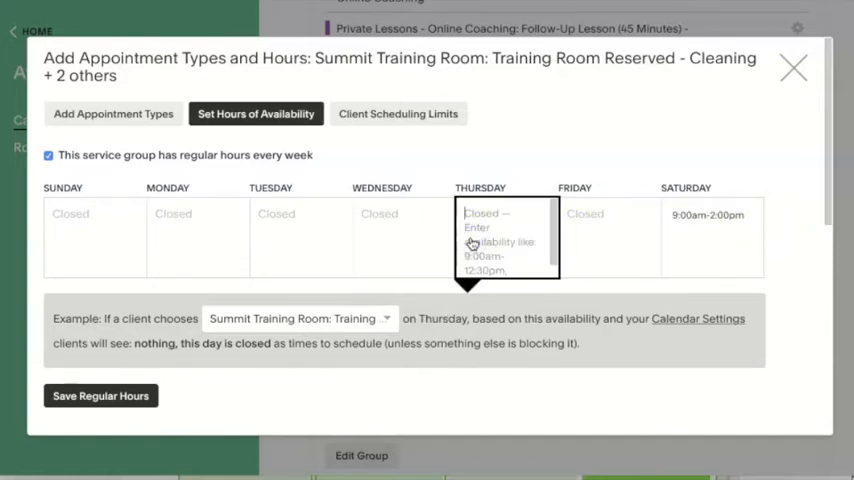
text(1:00pm)
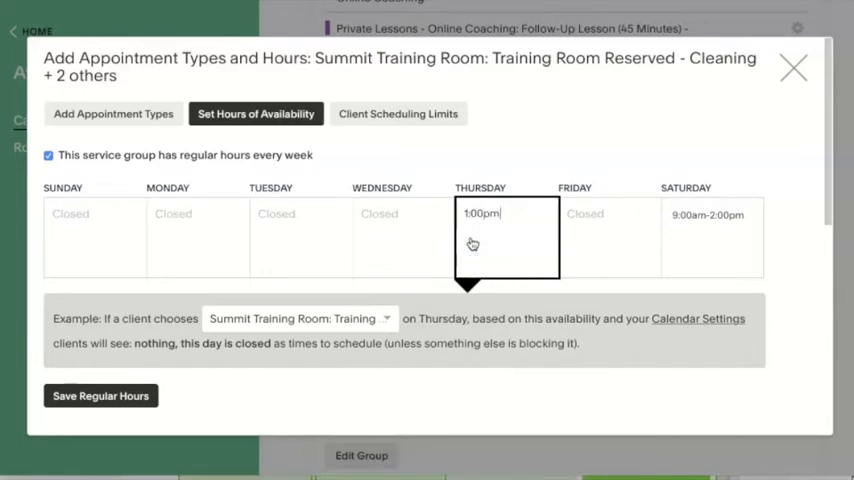
text(-8:00pm)
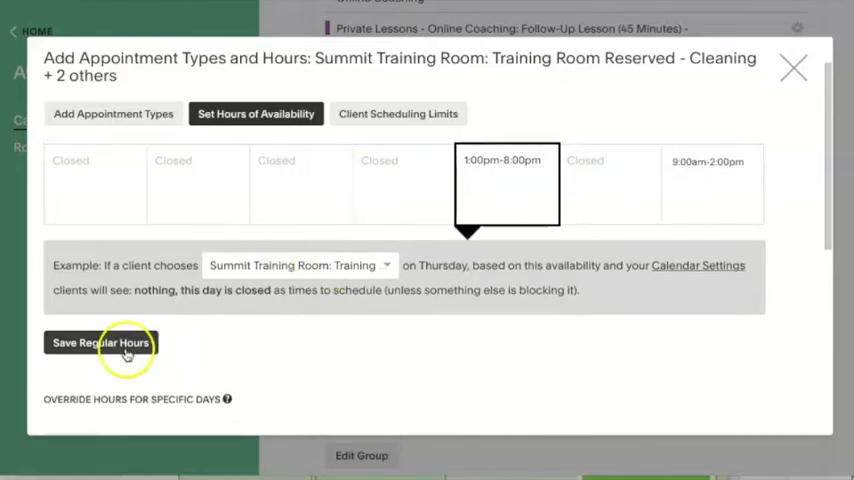
click(100, 342)
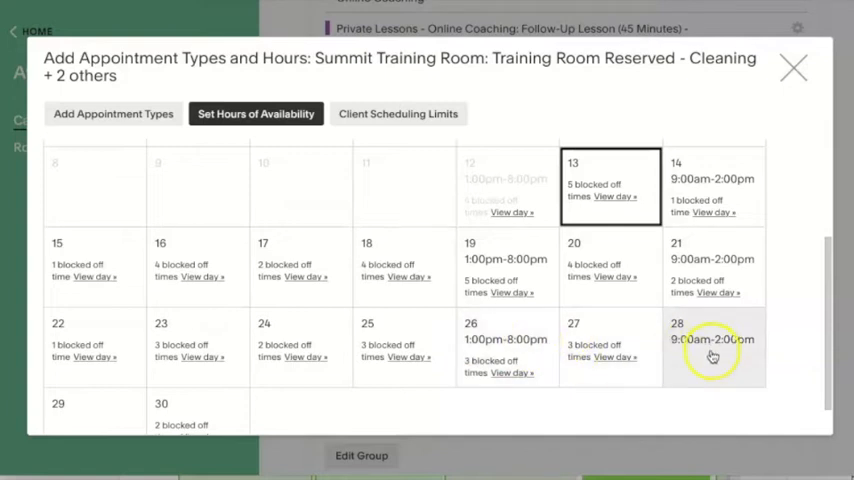
scroll(down, 3)
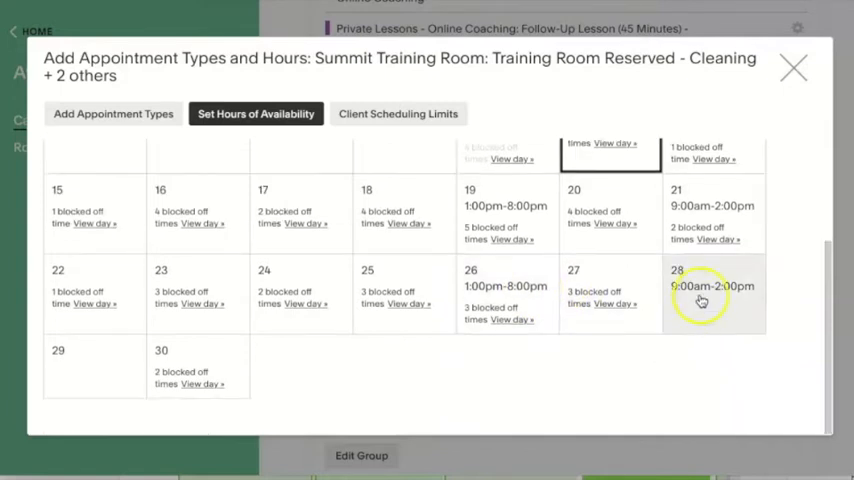
click(702, 295)
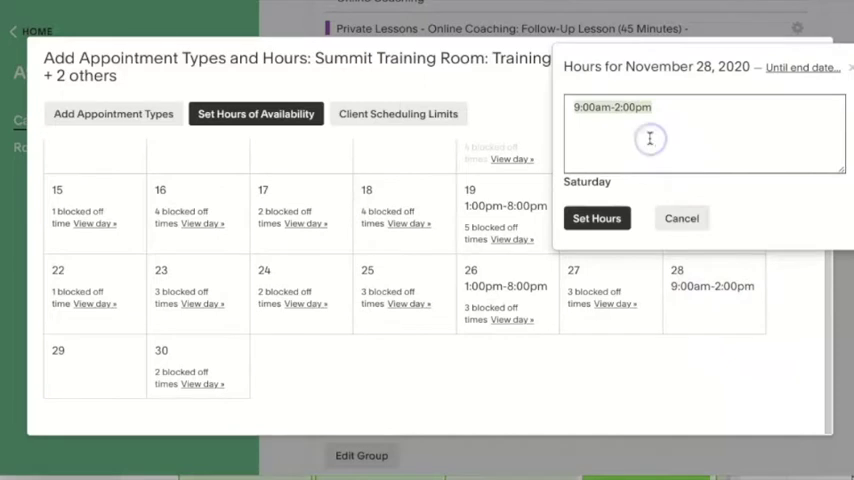
click(596, 218)
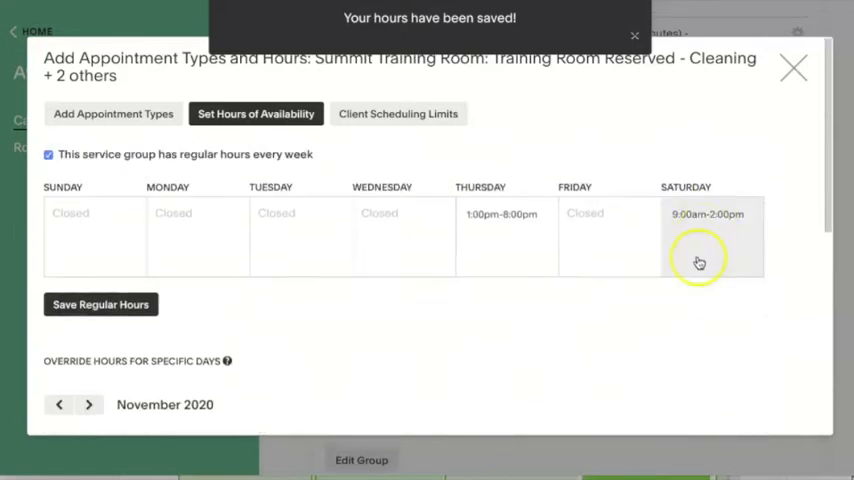
scroll(down, 3)
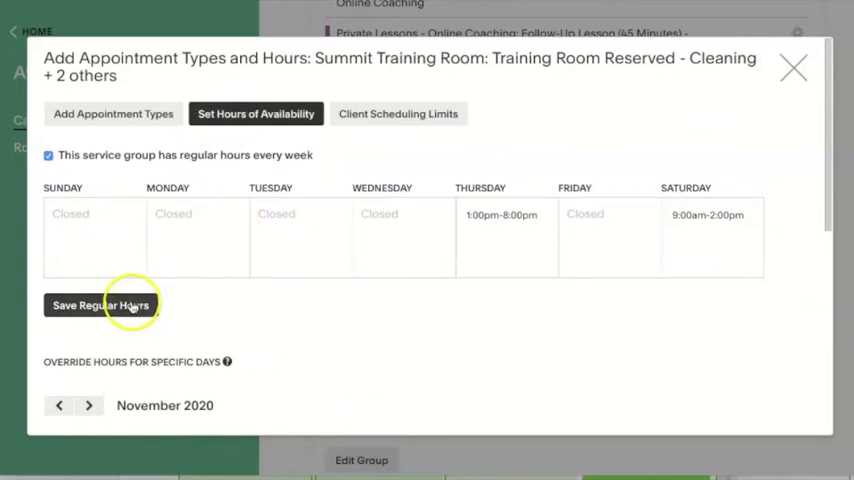
mouse_move(400, 124)
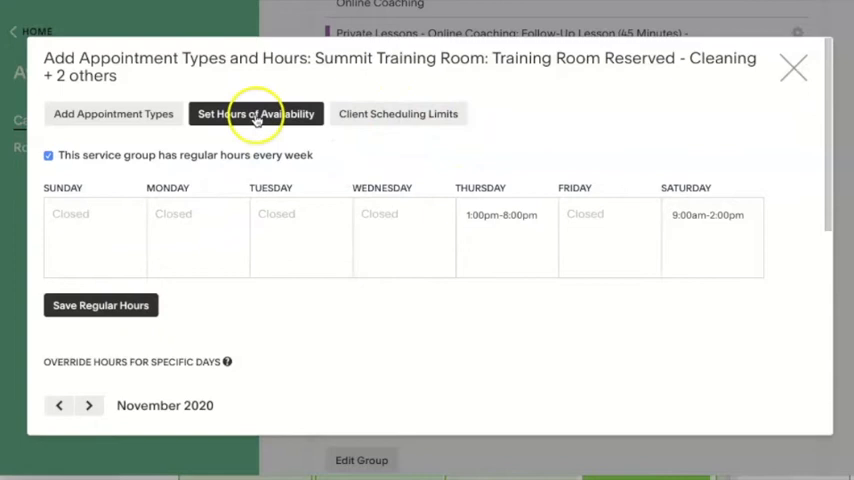
Change the group's minimum booking notice from 2 to 48 hours and save the limits
click(398, 113)
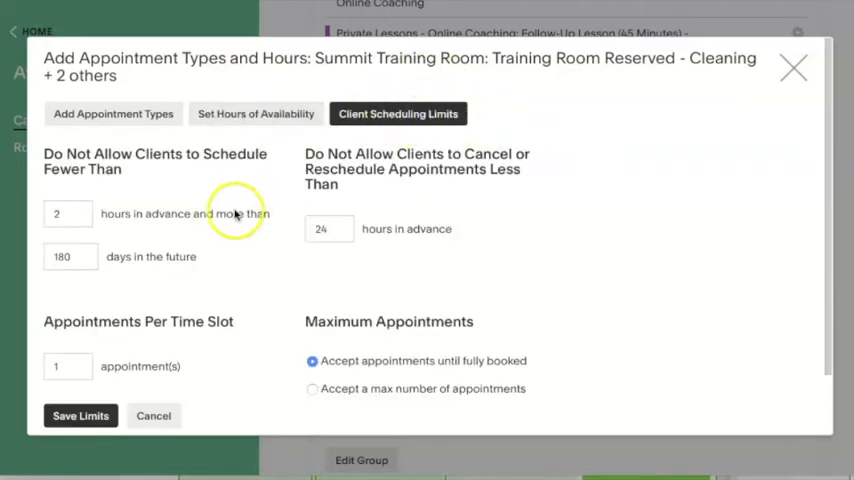
mouse_move(514, 193)
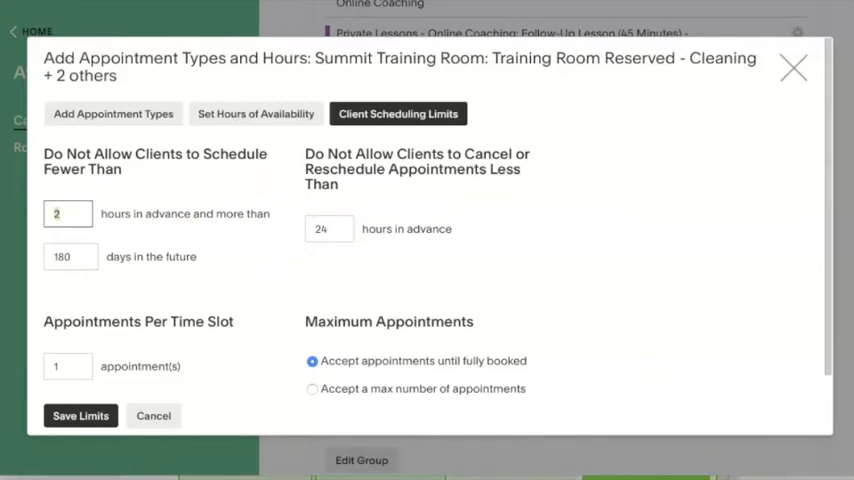
click(67, 213)
text(48)
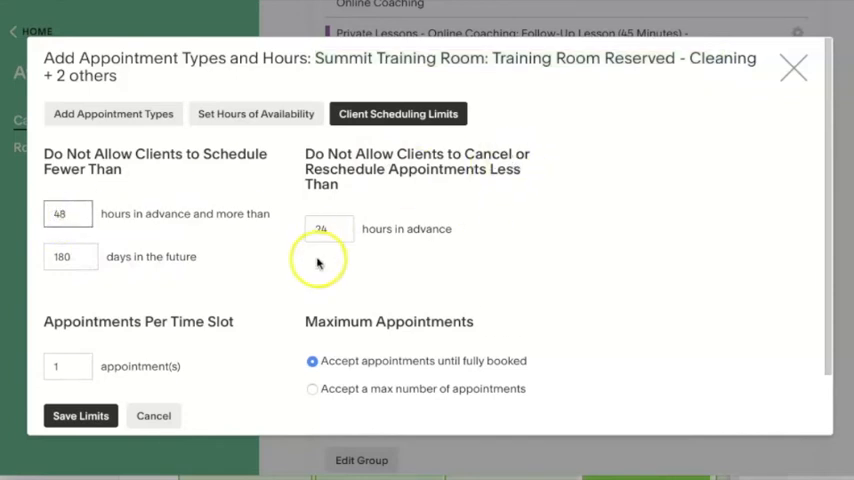
click(67, 213)
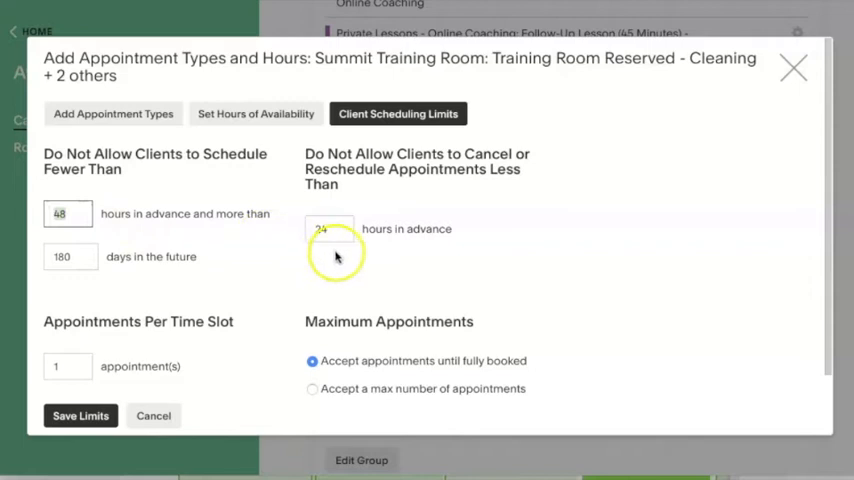
mouse_move(65, 414)
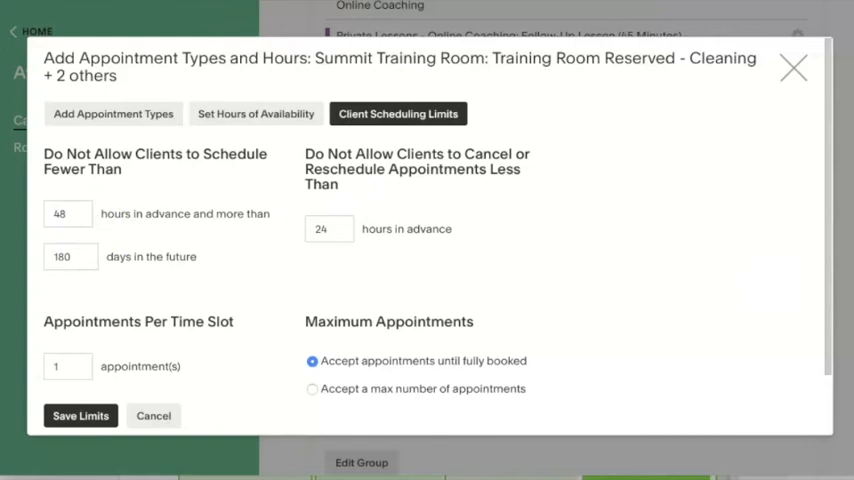
click(73, 415)
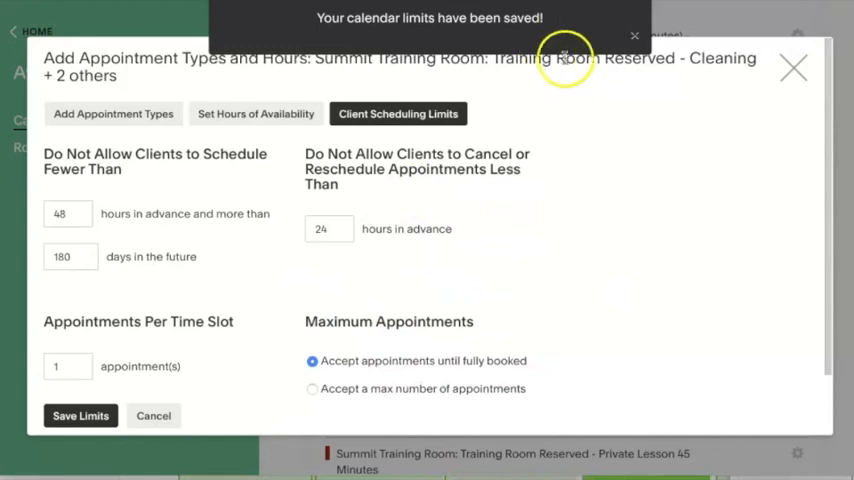
mouse_move(446, 232)
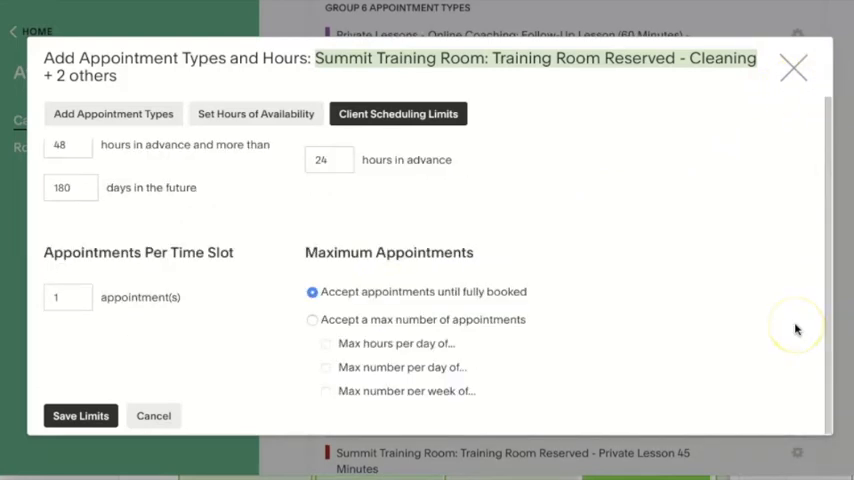
mouse_move(795, 328)
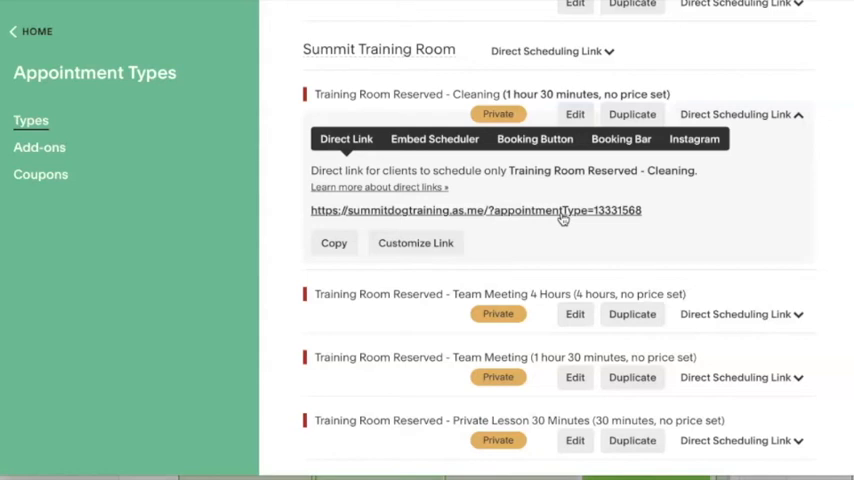
mouse_move(503, 218)
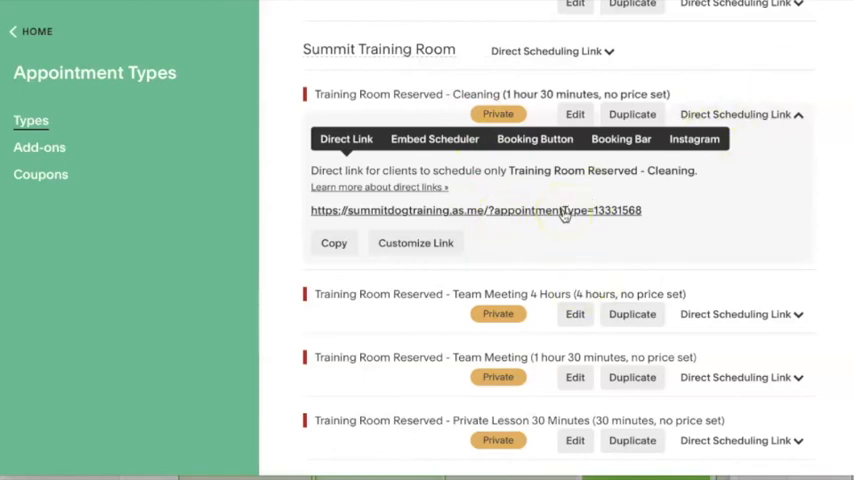
mouse_move(565, 210)
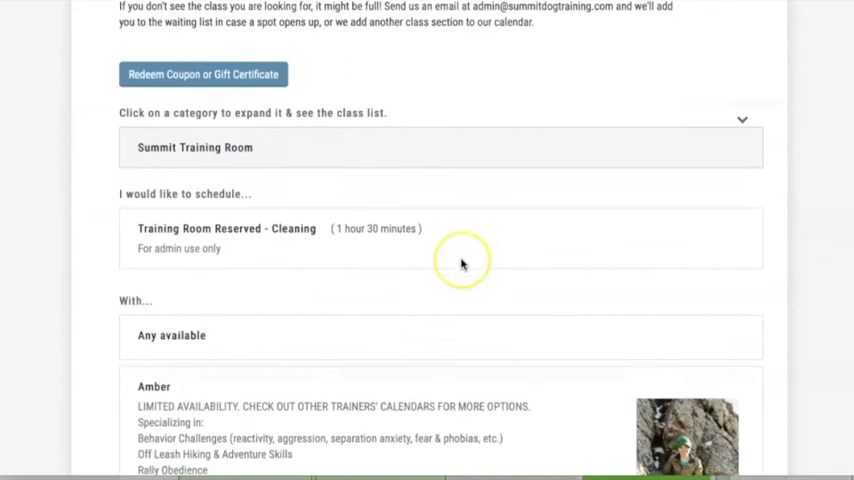
Select the trainer, confirm Mountain Time, and view December 5 open times
scroll(down, 3)
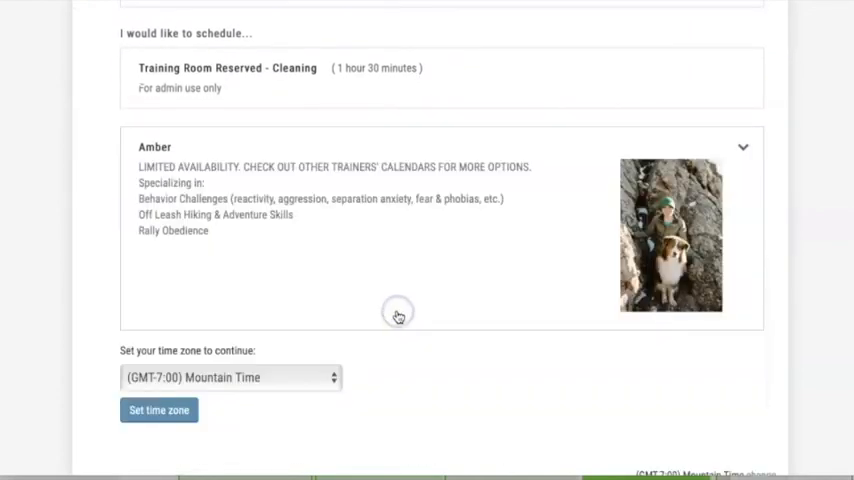
click(158, 409)
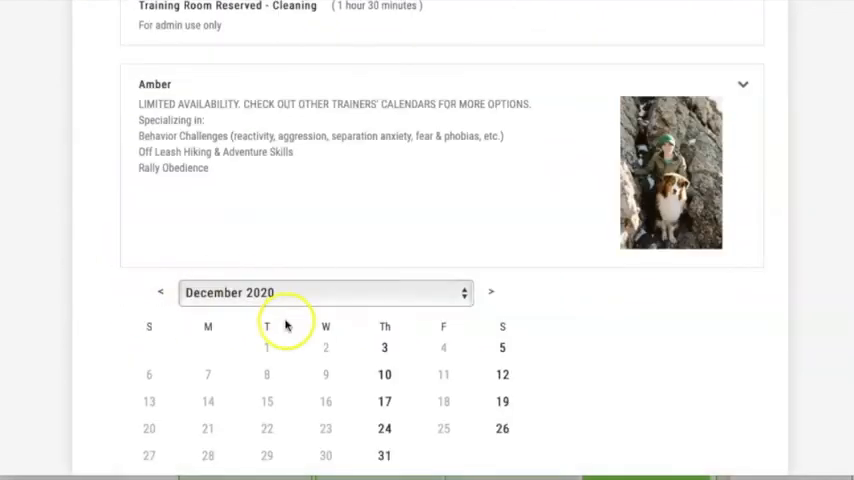
click(384, 347)
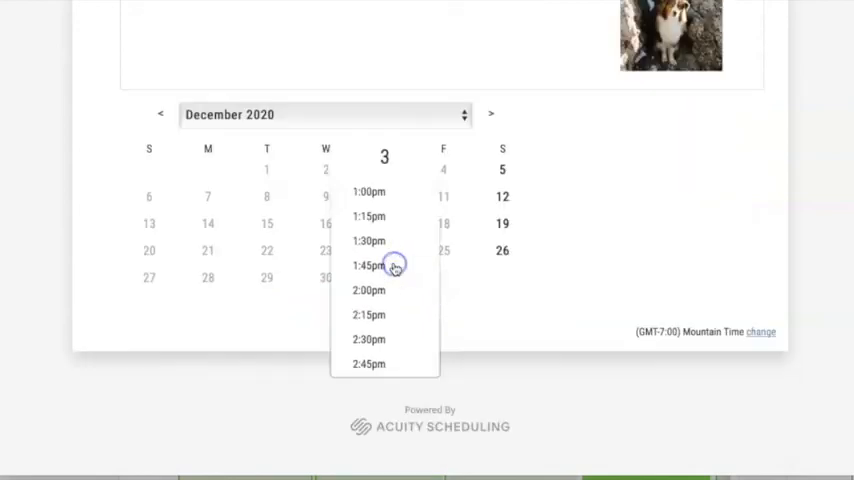
mouse_move(541, 175)
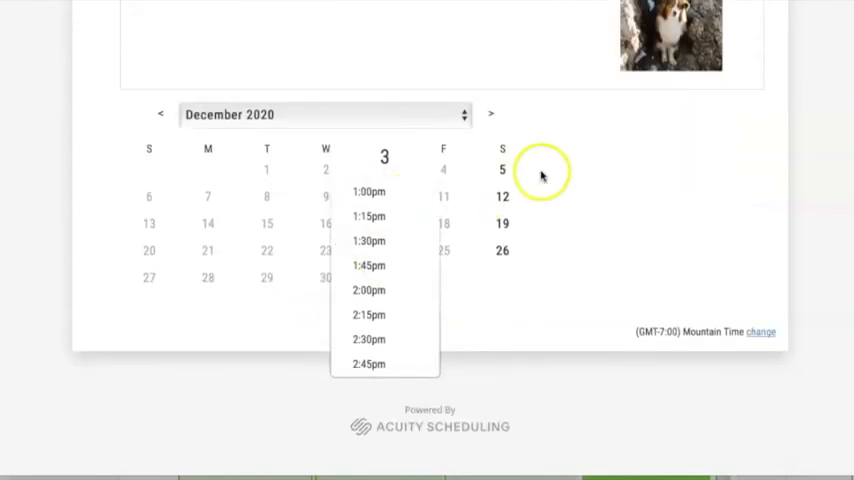
click(502, 169)
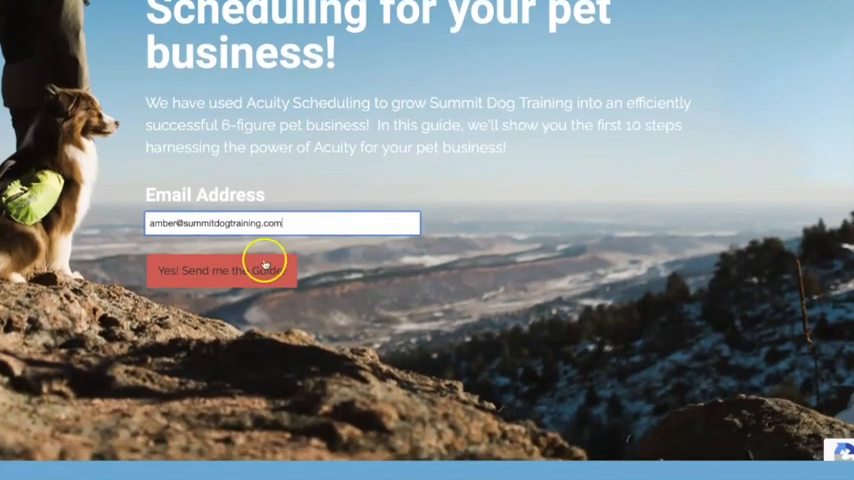
Request the pet business guide and scroll through the Checklist for Pet Pros
click(222, 271)
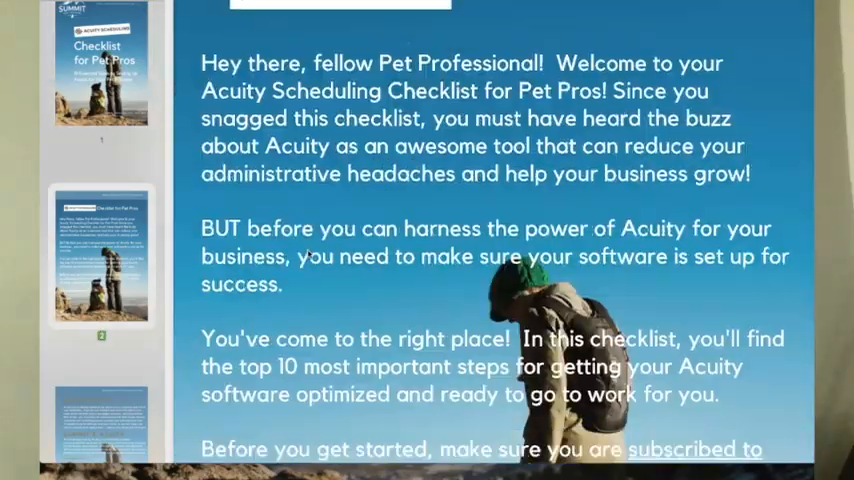
scroll(down, 3)
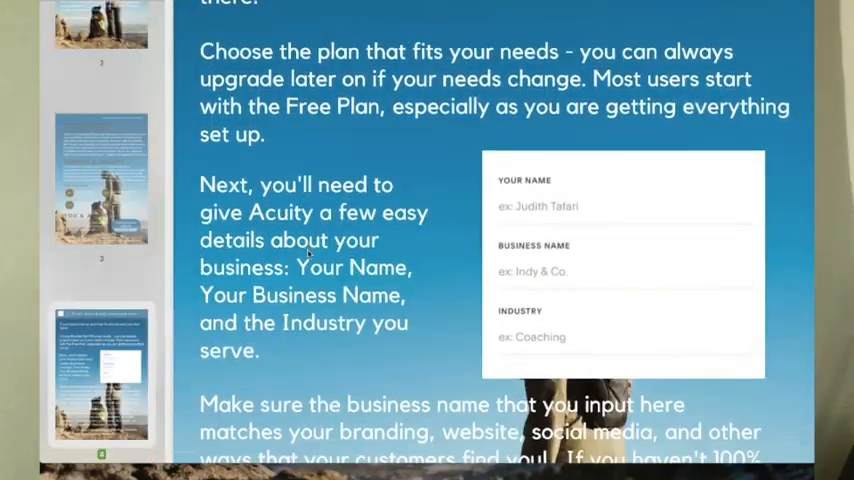